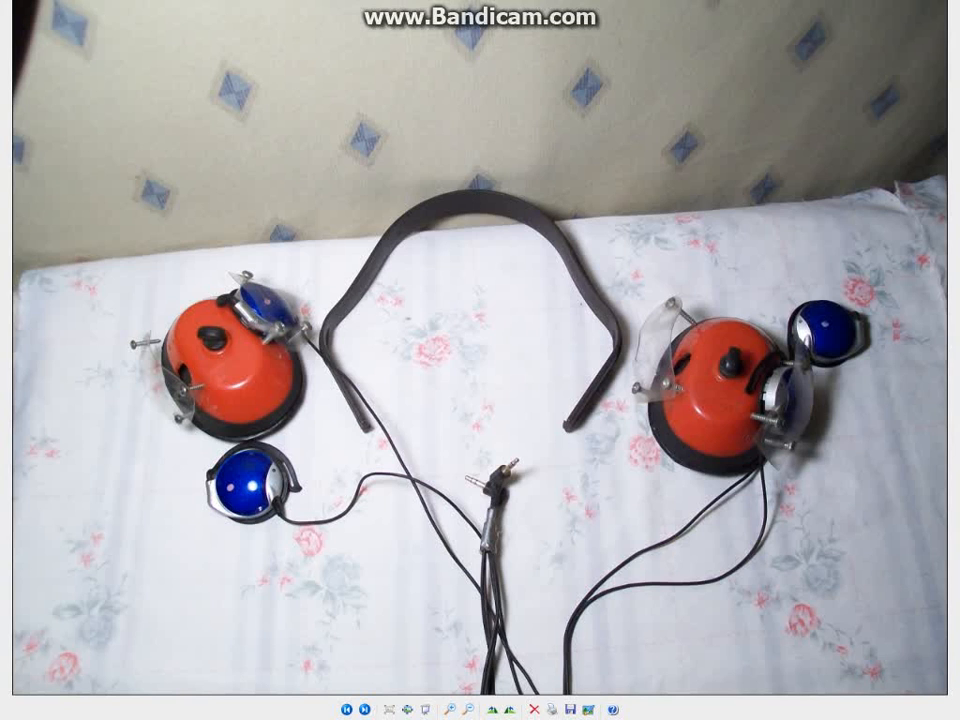
Step: Advance to the close-up photo of one orange speaker dome with its blue earbud
left_click(362, 707)
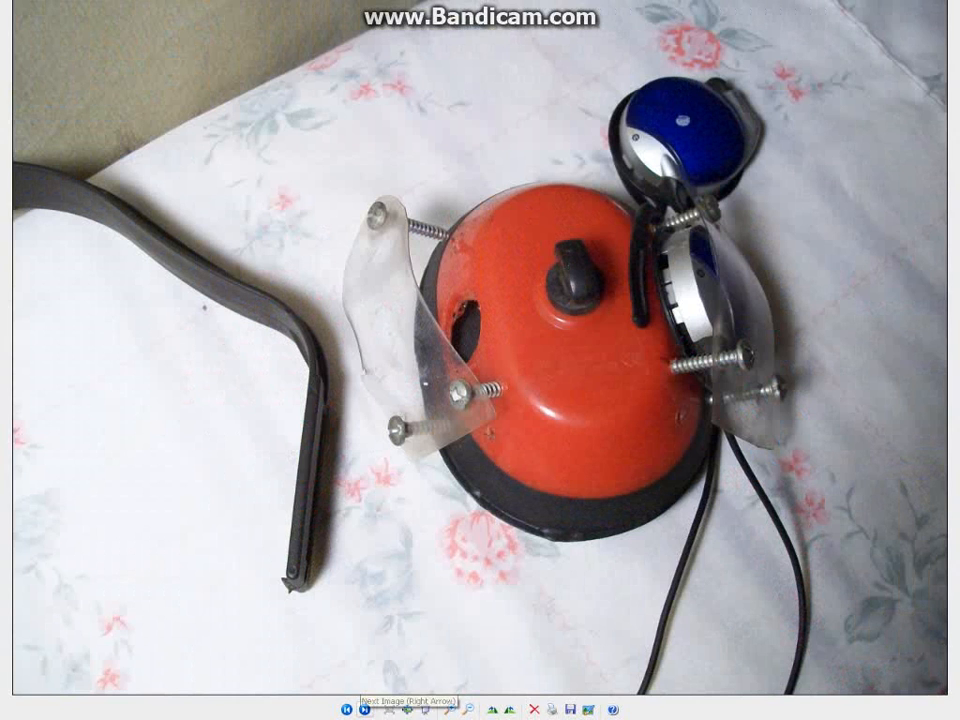